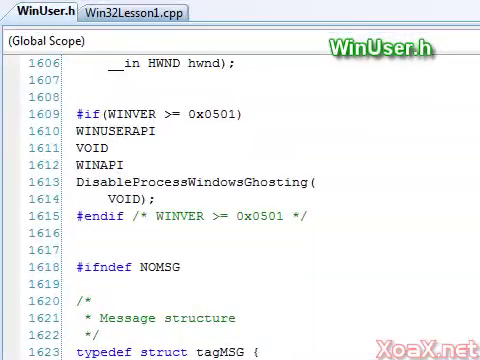
# - Scroll WinUser.h down to the tagMSG struct with hwnd, message, wParam and lParam fields
pyautogui.scroll(-3)
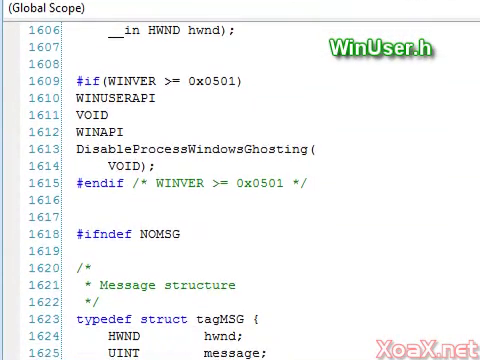
pyautogui.scroll(-3)
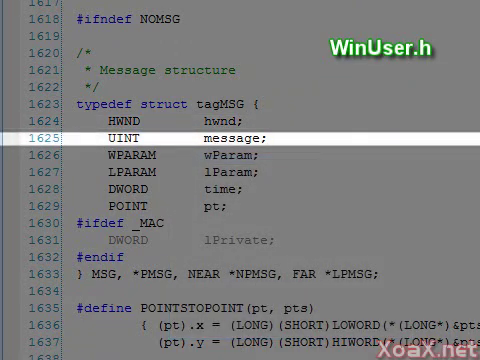
# - Scroll through the WM_ Window Messages #defines in WinUser.h
pyautogui.scroll(-3)
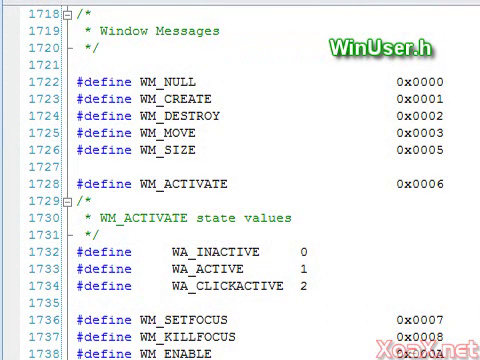
pyautogui.scroll(-3)
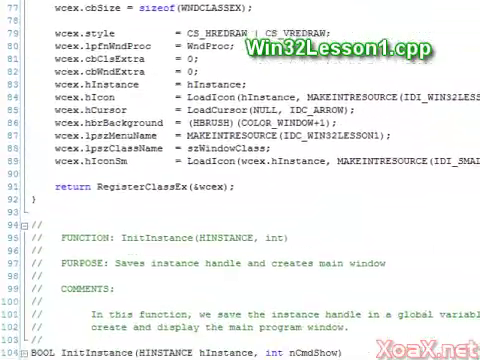
# - Scroll Win32Lesson1.cpp down to WndProc and its message-handling switch
pyautogui.scroll(-3)
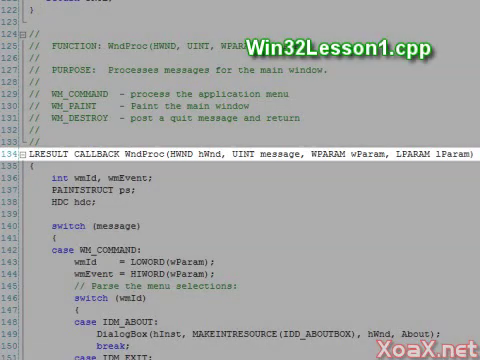
pyautogui.scroll(-3)
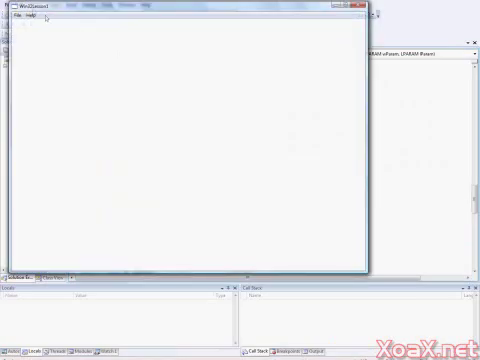
# - Interact with the running Win32Lesson1 window so a message hits the WndProc breakpoint
pyautogui.click(40, 14)
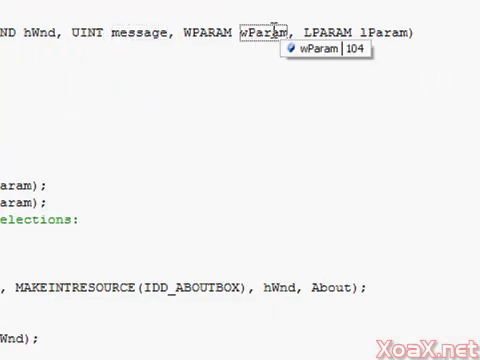
pyautogui.moveTo(376, 24)
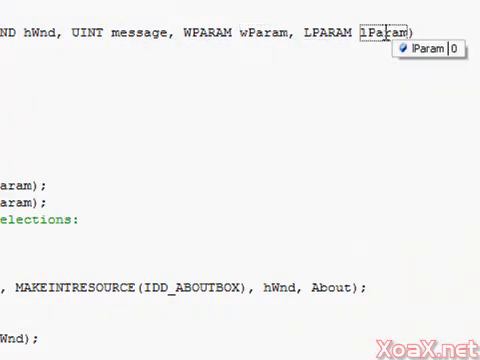